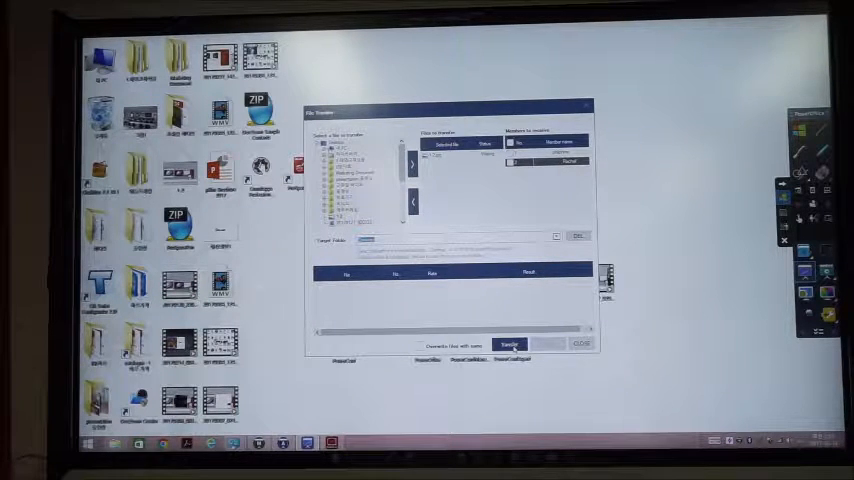
Dismiss the File Transfer window, launch PK PowerConference from the desktop and choose Create Conference.
{"action": "left_click", "coordinate": [508, 344]}
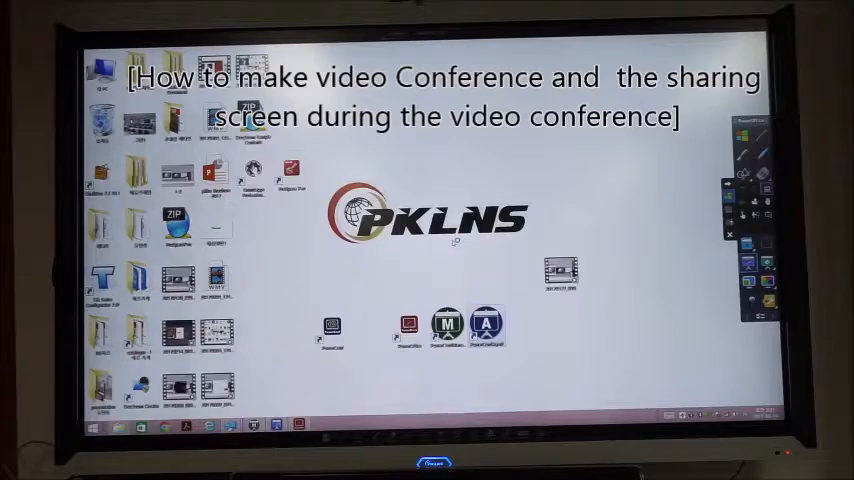
{"action": "double_click", "coordinate": [484, 326]}
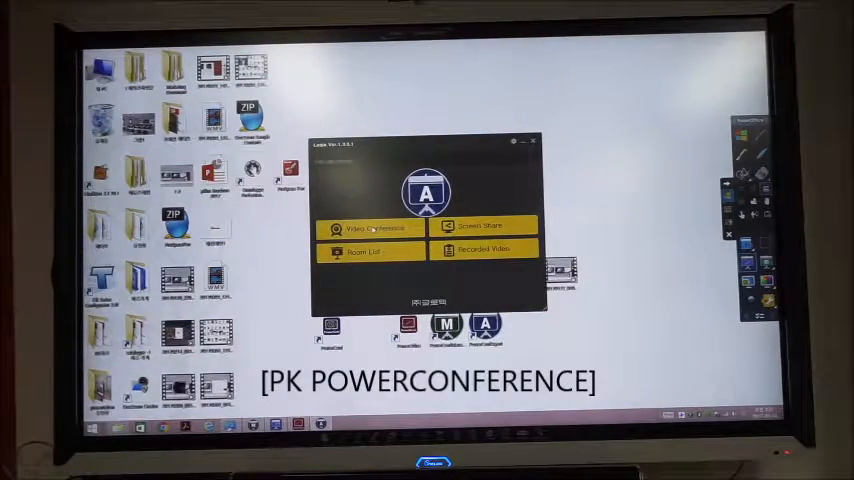
{"action": "left_click", "coordinate": [368, 228]}
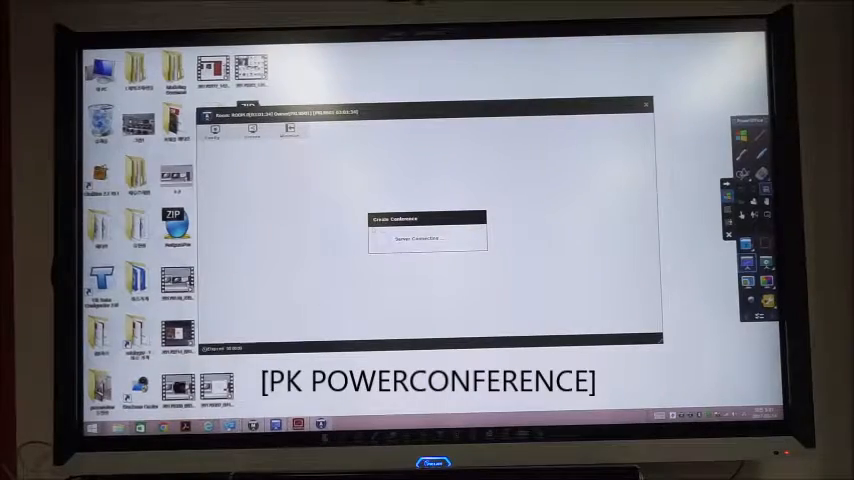